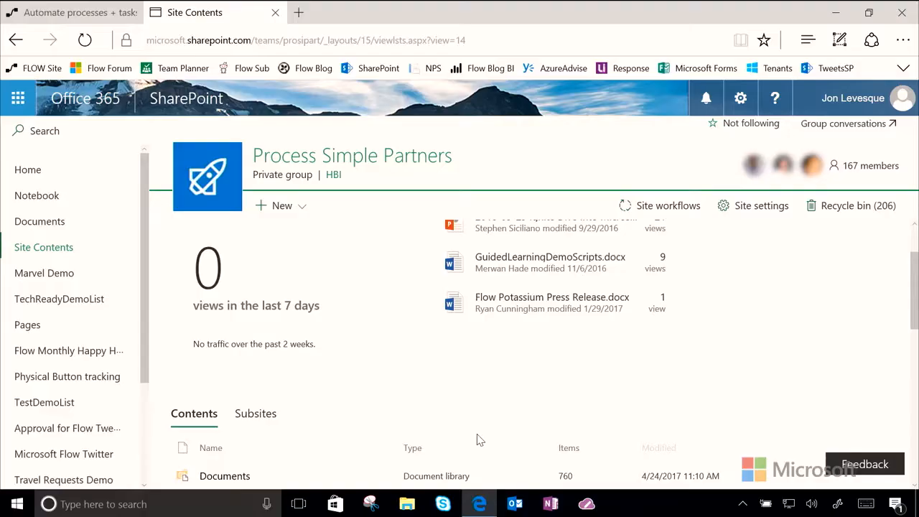
mouse_move(293, 221)
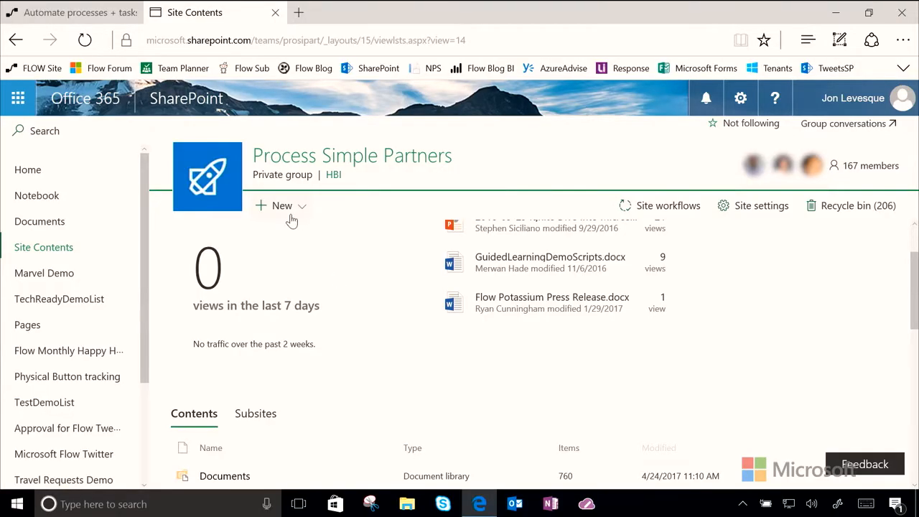
- Create a list named ContosoTweets that is hidden from site navigation
click(282, 205)
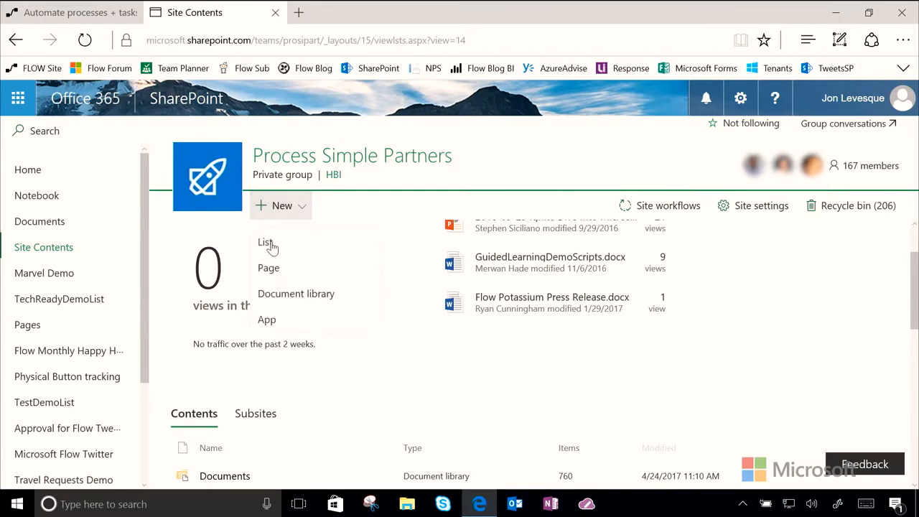
click(266, 242)
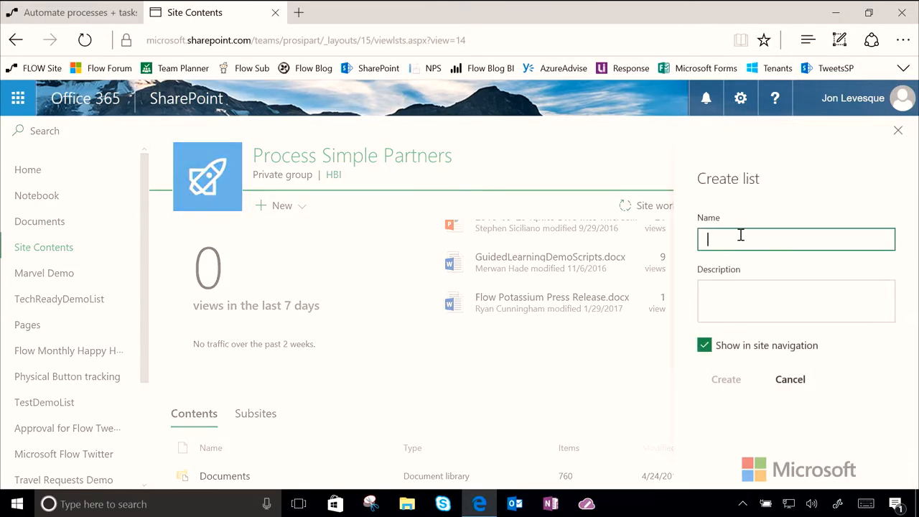
text(ContosoT)
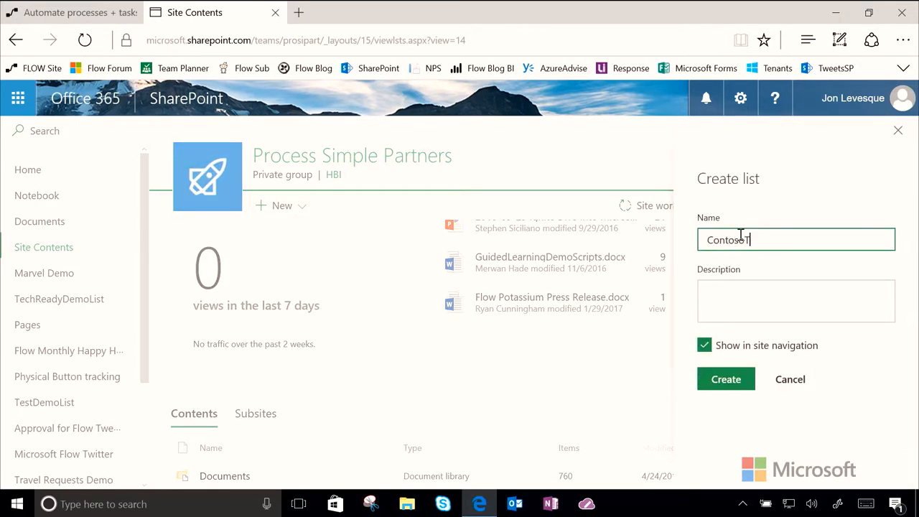
text(Tweets)
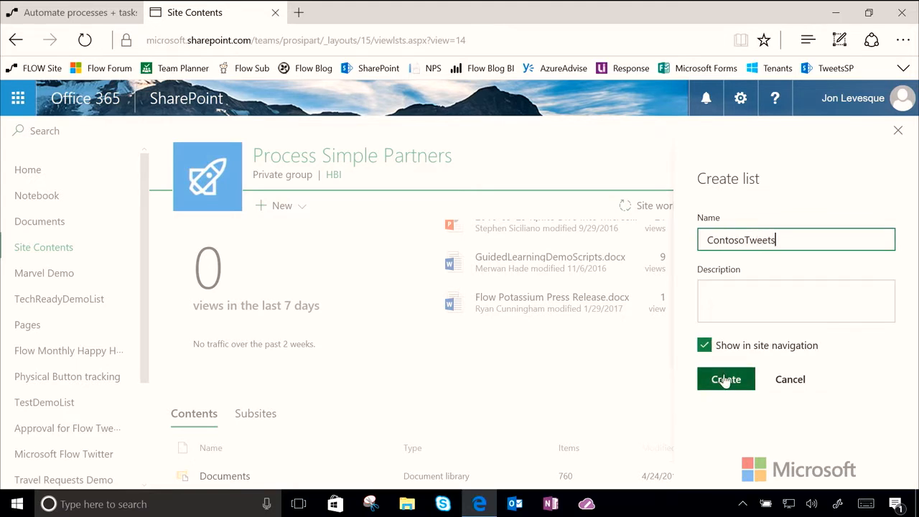
click(704, 345)
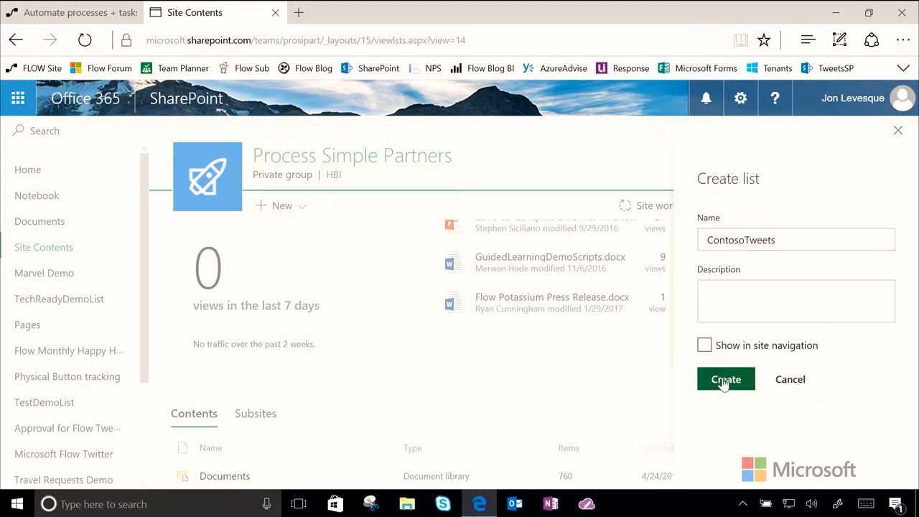
click(726, 380)
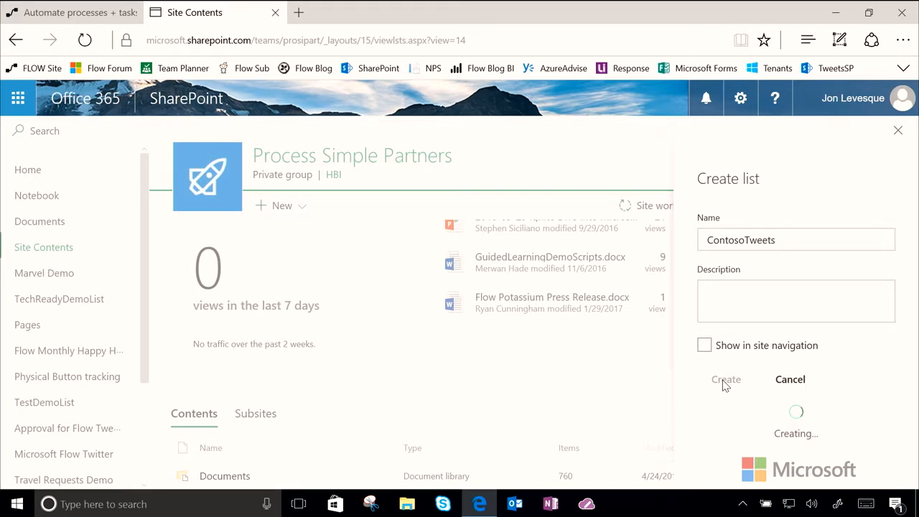
click(726, 380)
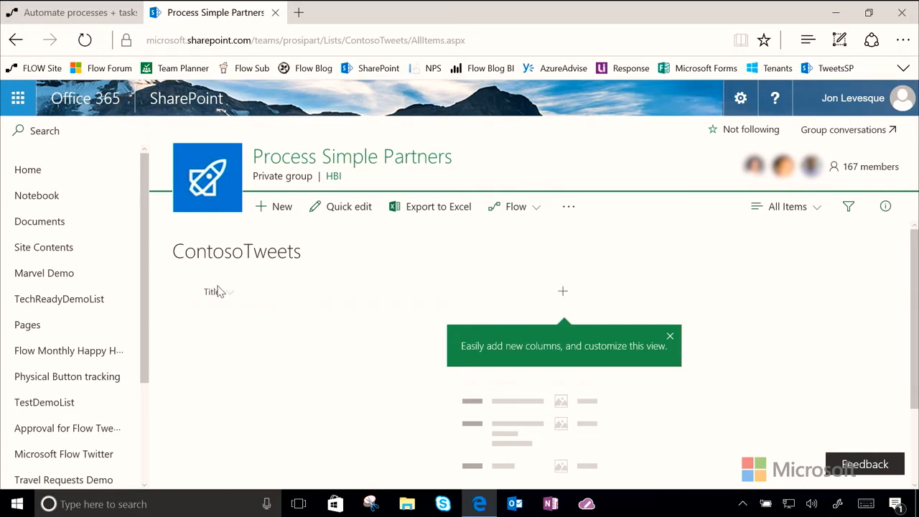
mouse_move(373, 269)
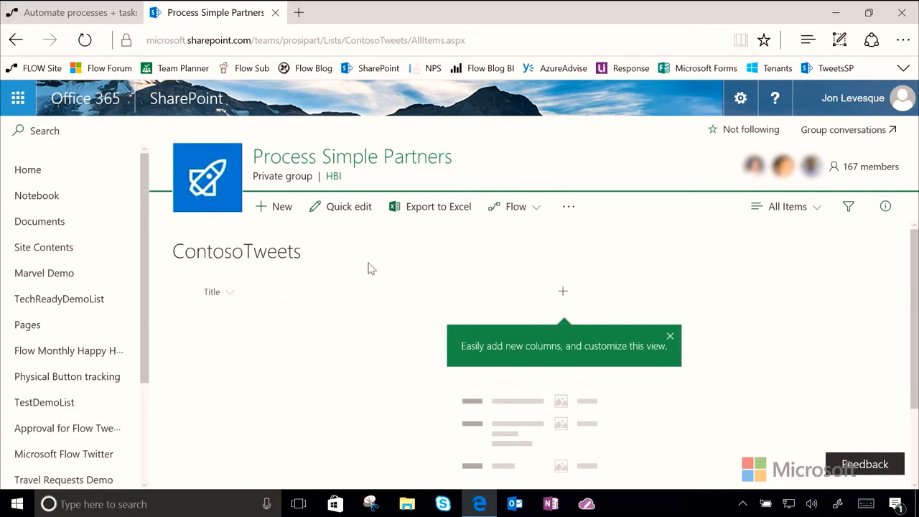
- Add a multiple-lines-of-text column named TweetContent to the list
click(564, 290)
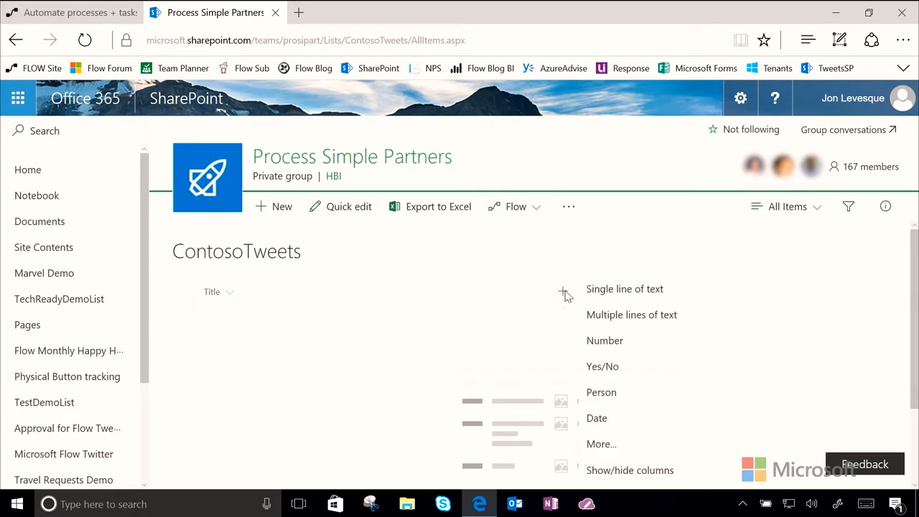
click(633, 314)
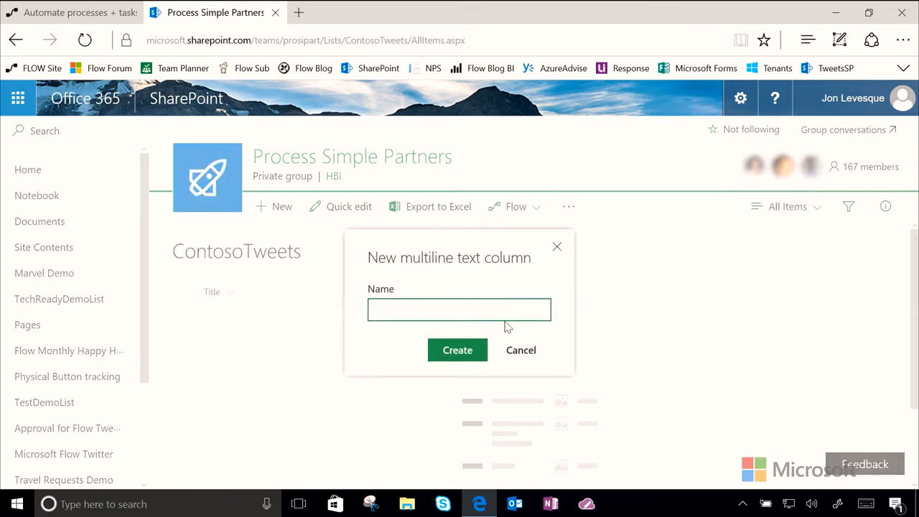
text(TweetCont)
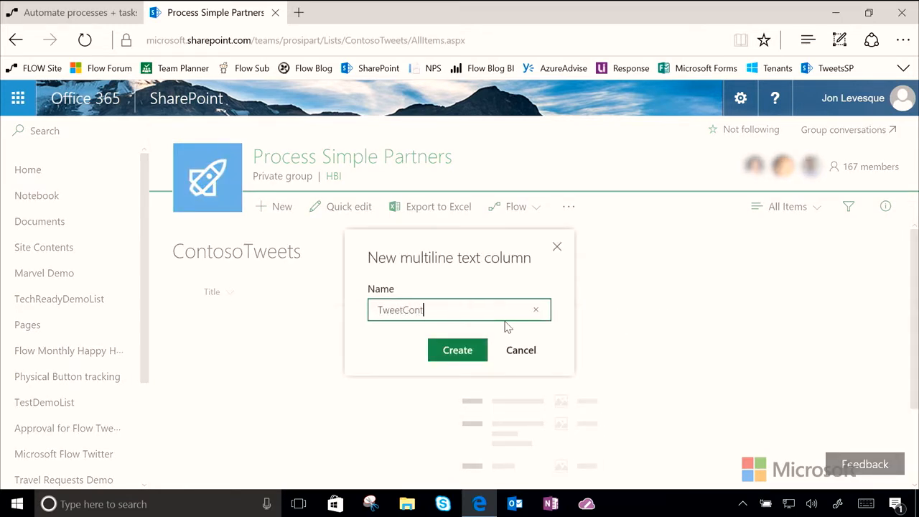
text(ent)
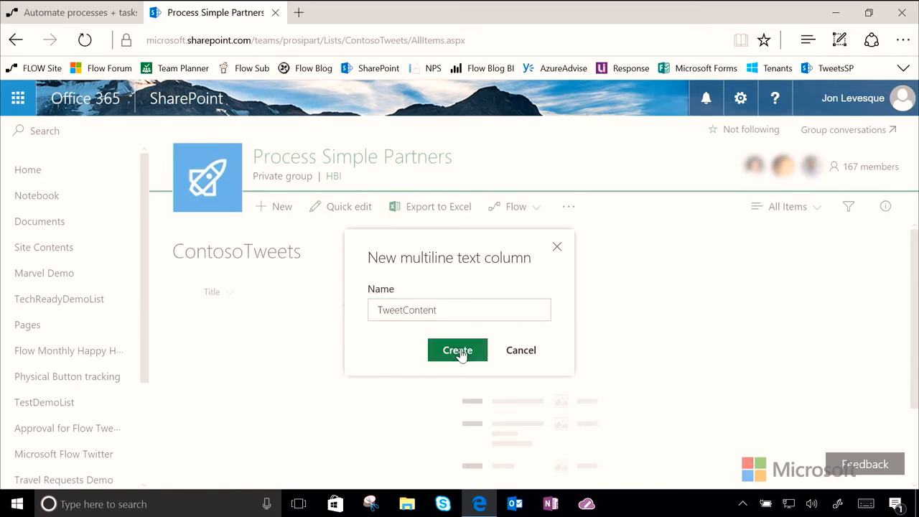
click(457, 351)
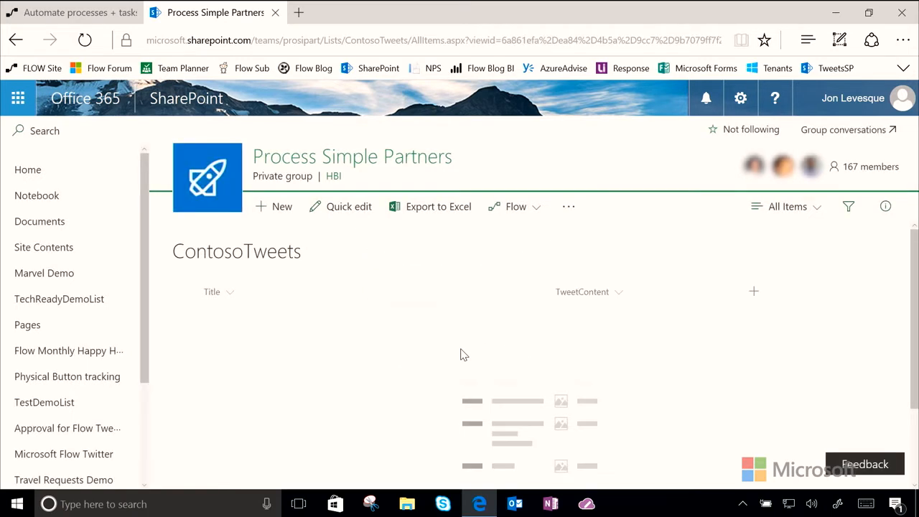
click(753, 290)
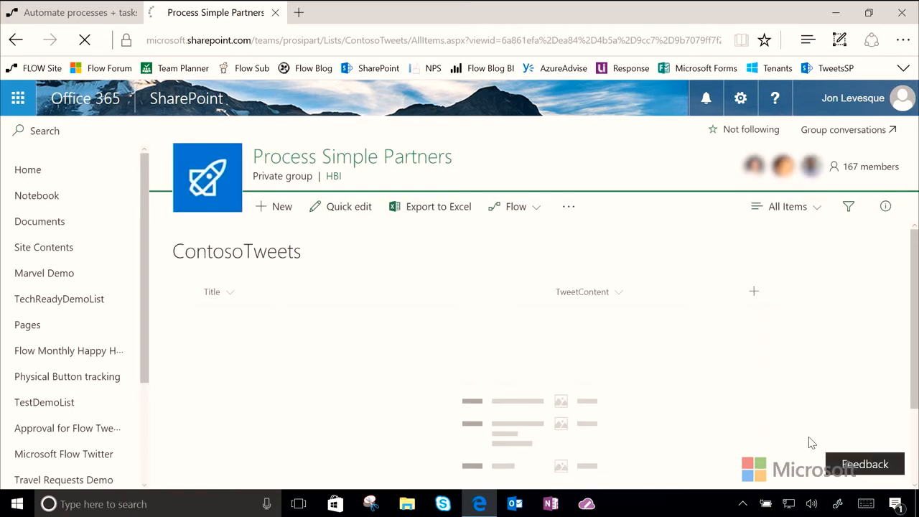
- Set the new column's type to Date and Time and dismiss the missing-name warning
click(753, 290)
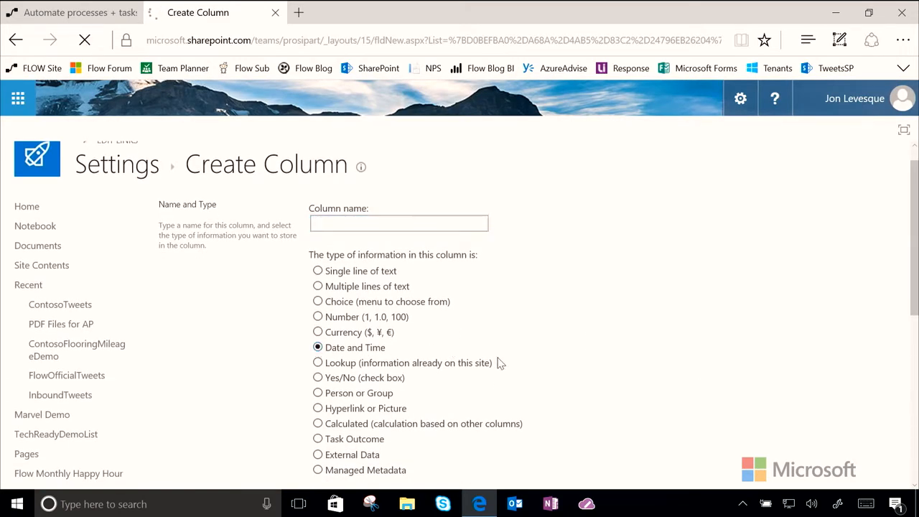
scroll(down, 3)
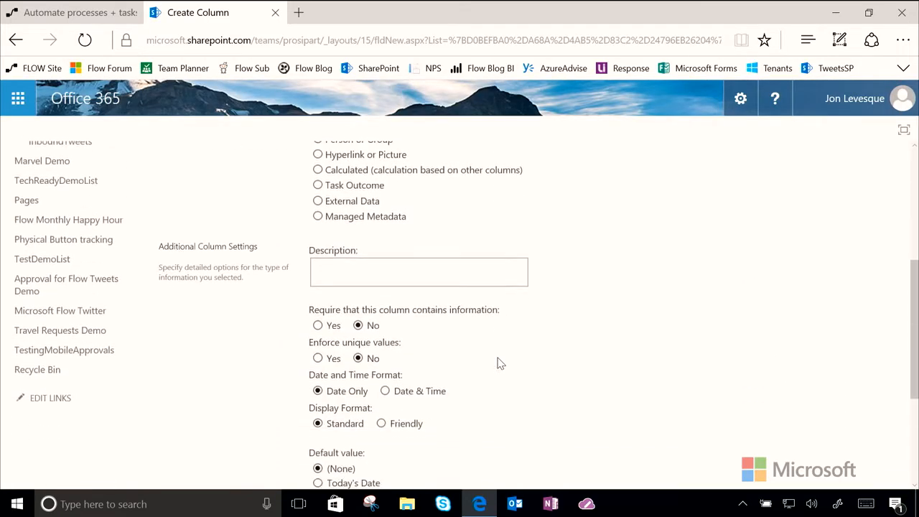
scroll(down, 3)
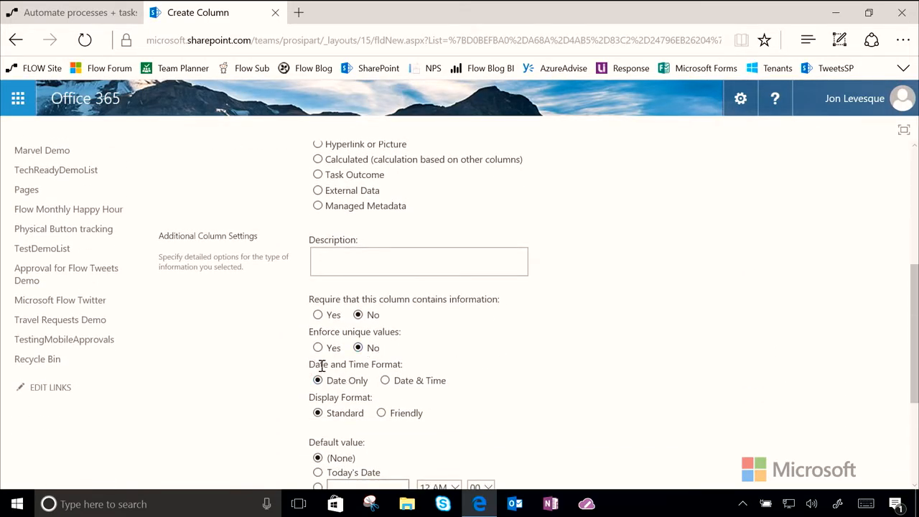
mouse_move(371, 391)
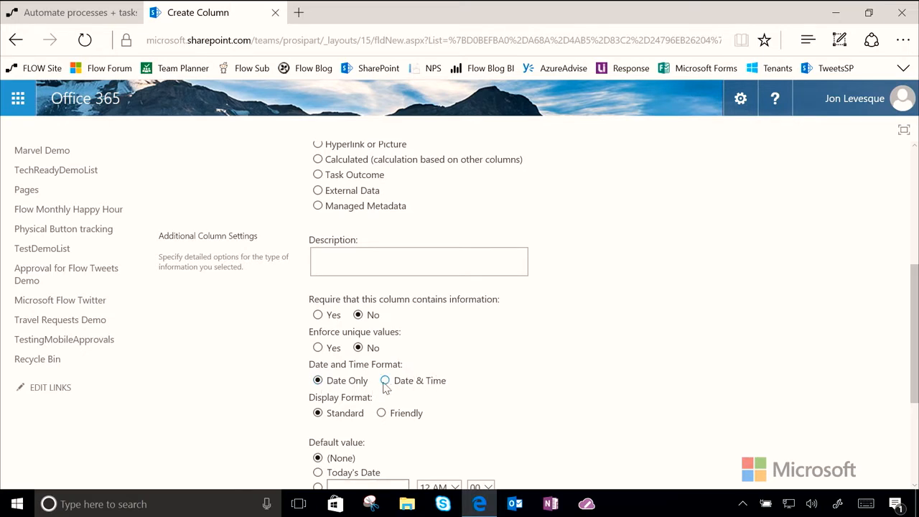
click(385, 381)
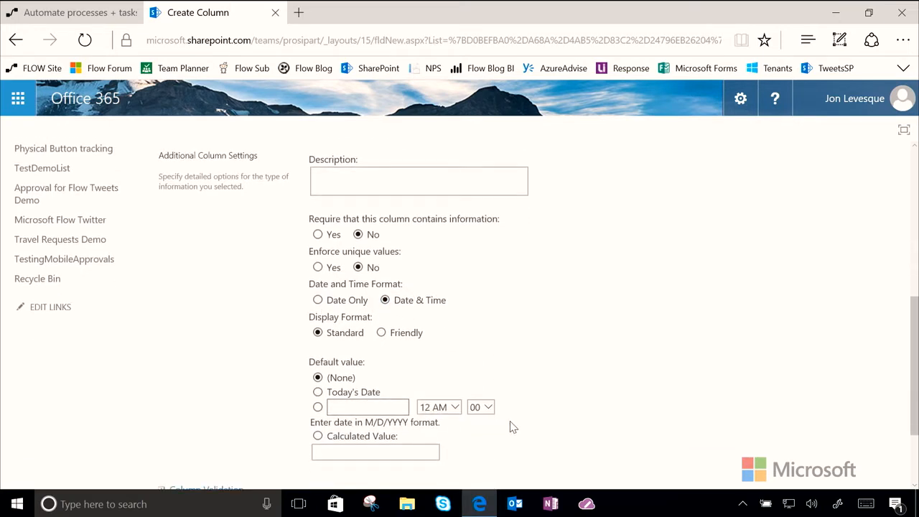
scroll(down, 3)
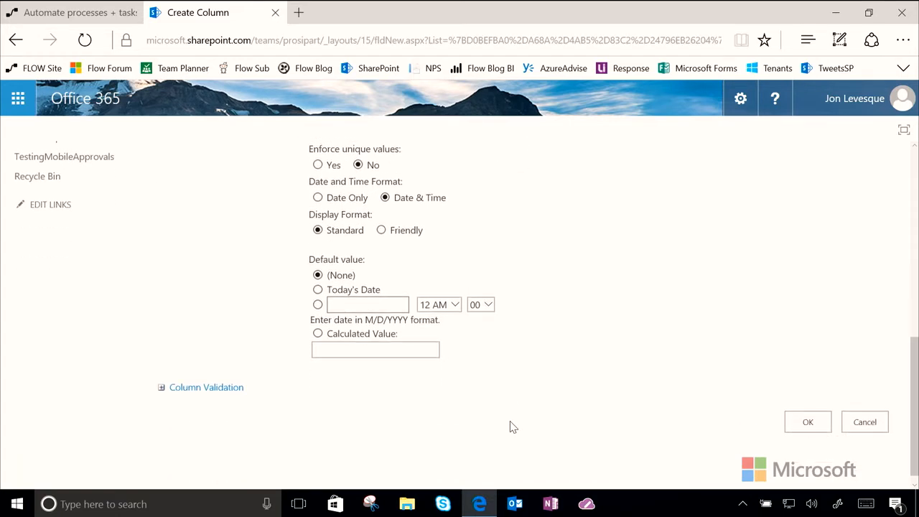
click(807, 422)
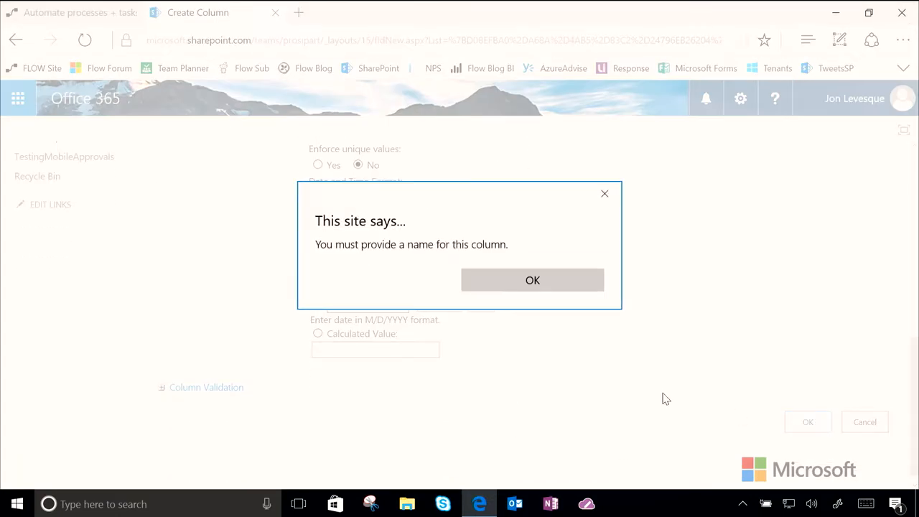
- Name the column Tweet Date and save it to the list
click(531, 280)
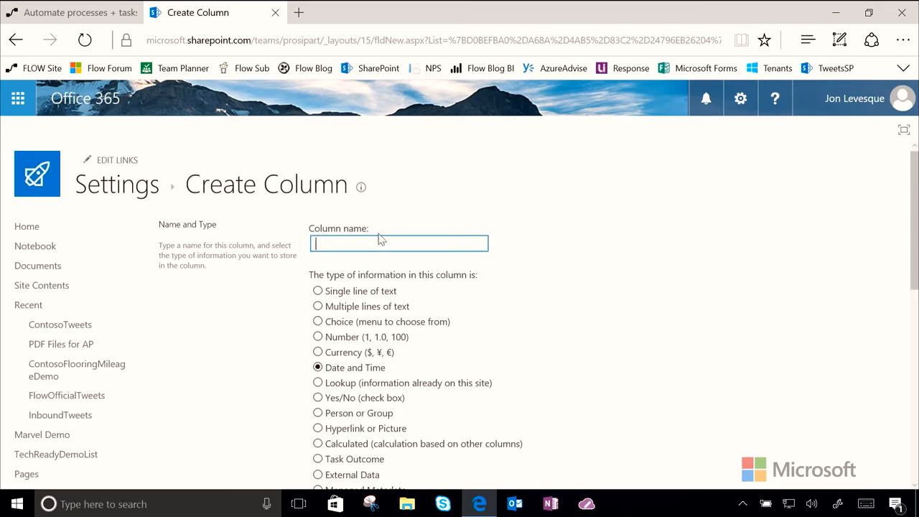
text(Tweet D)
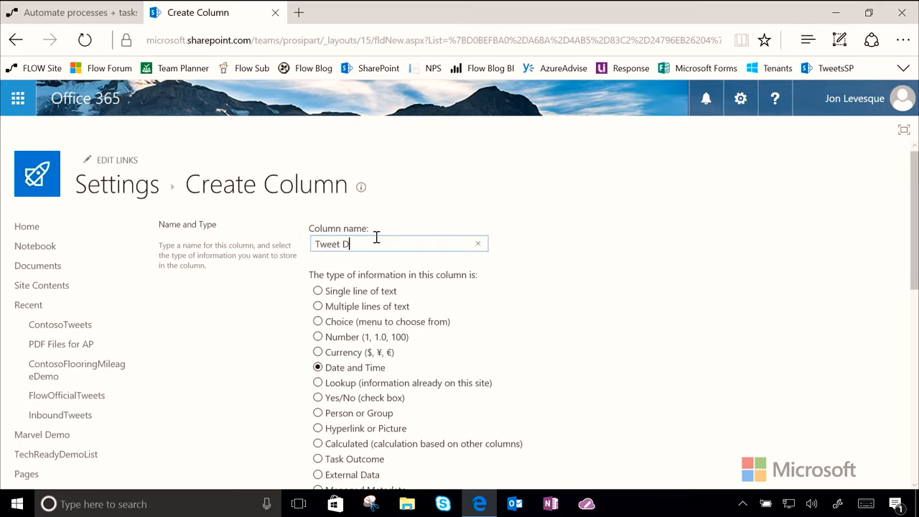
scroll(down, 3)
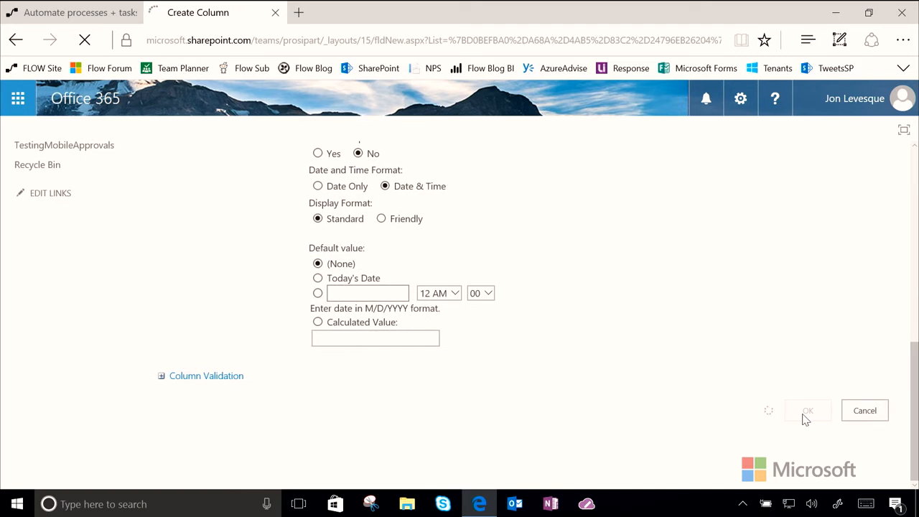
click(807, 411)
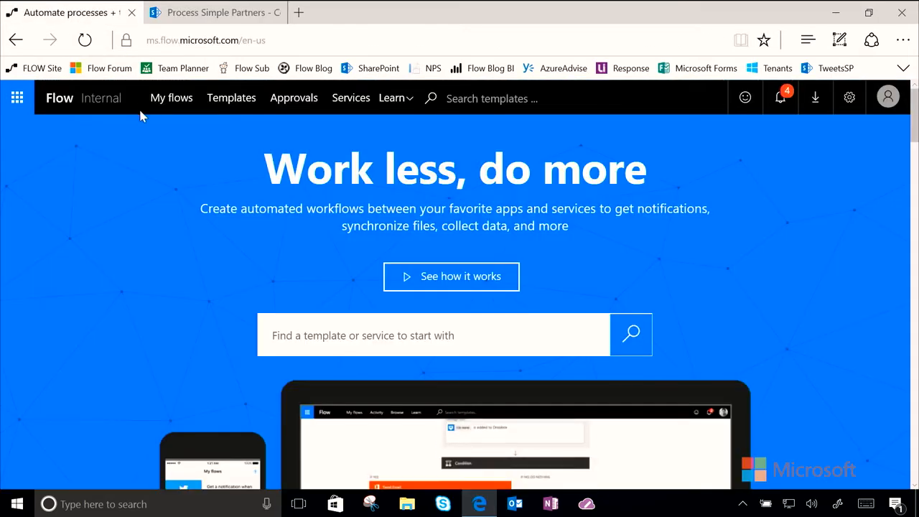
- Start a blank flow with the SharePoint 'When a new item is created' trigger
click(171, 98)
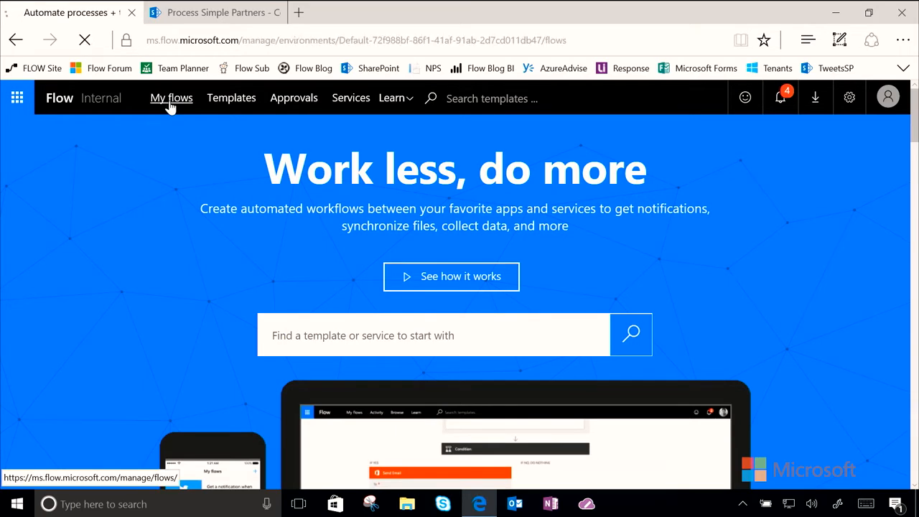
click(171, 97)
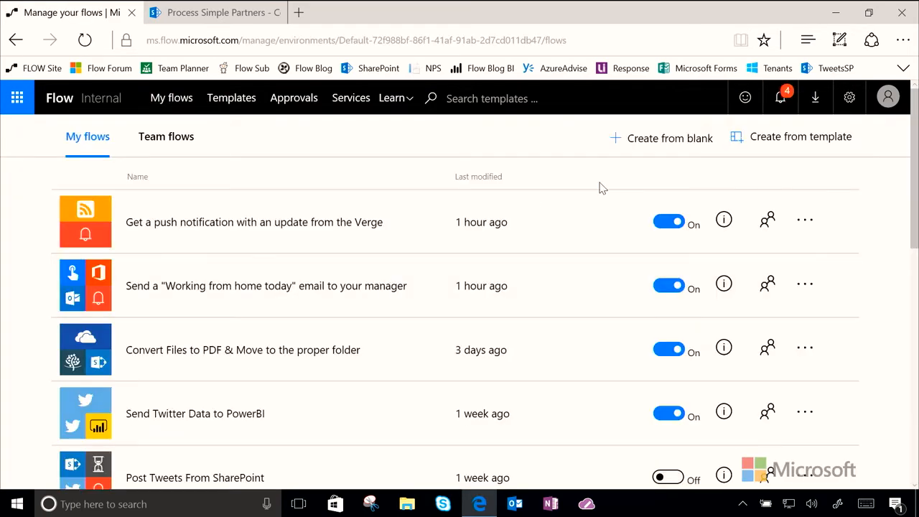
click(670, 138)
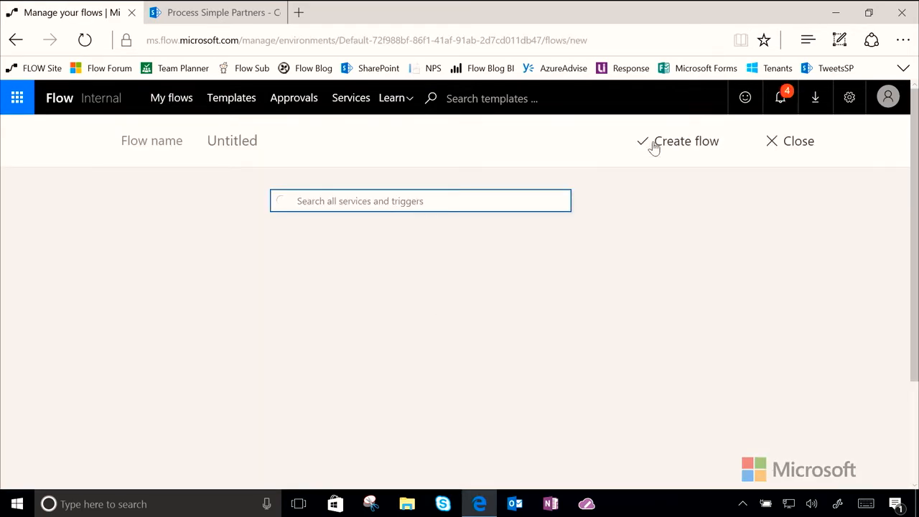
click(419, 201)
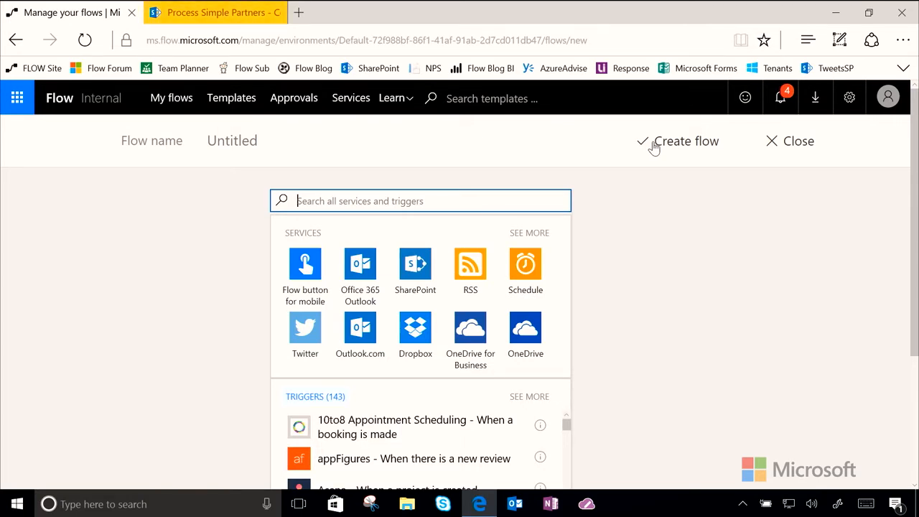
mouse_move(415, 270)
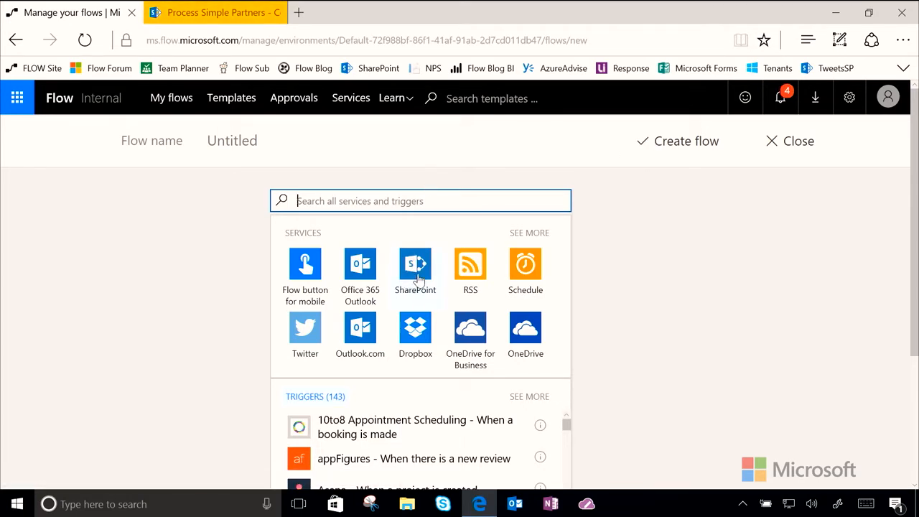
click(415, 264)
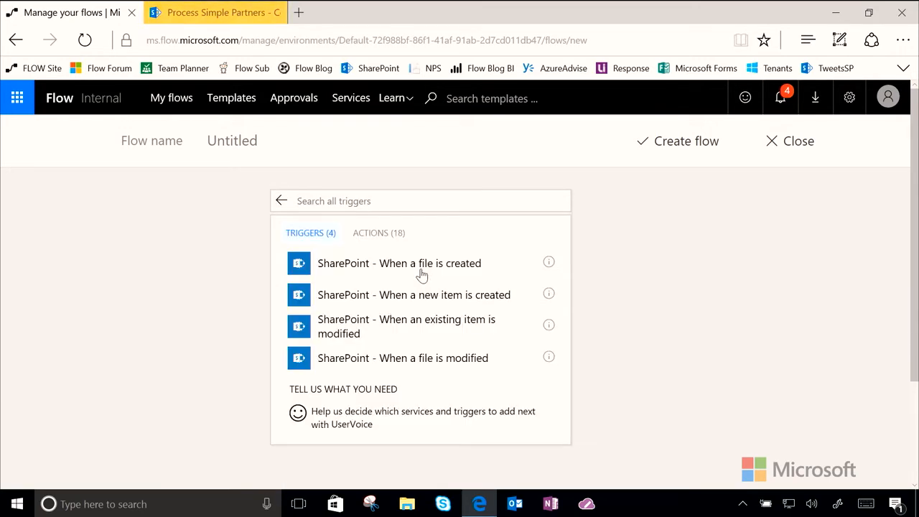
mouse_move(491, 301)
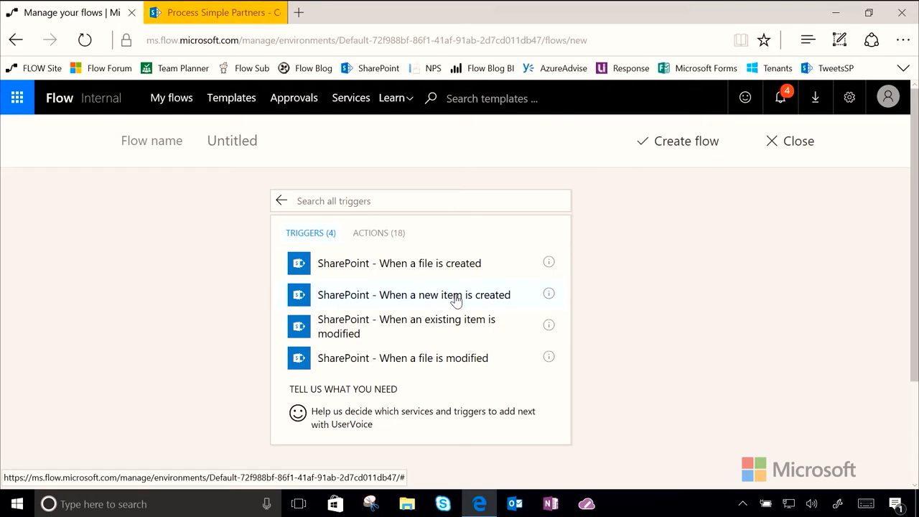
click(413, 295)
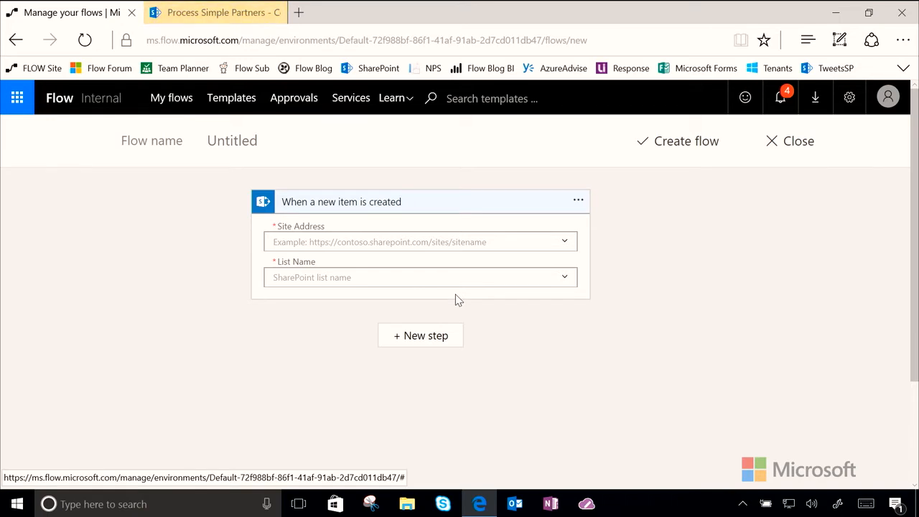
mouse_move(563, 242)
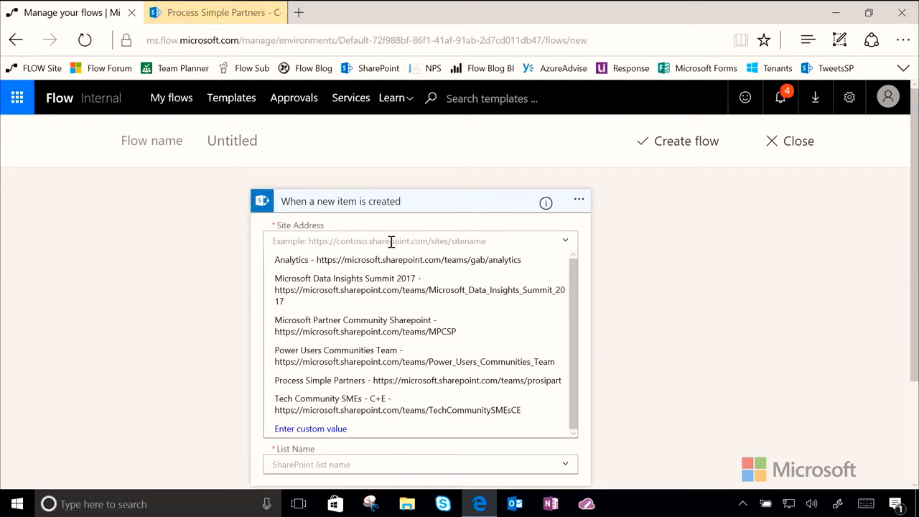
- Point the trigger at the ContosoTweets list on the Process Simple Partners site
text(prosip)
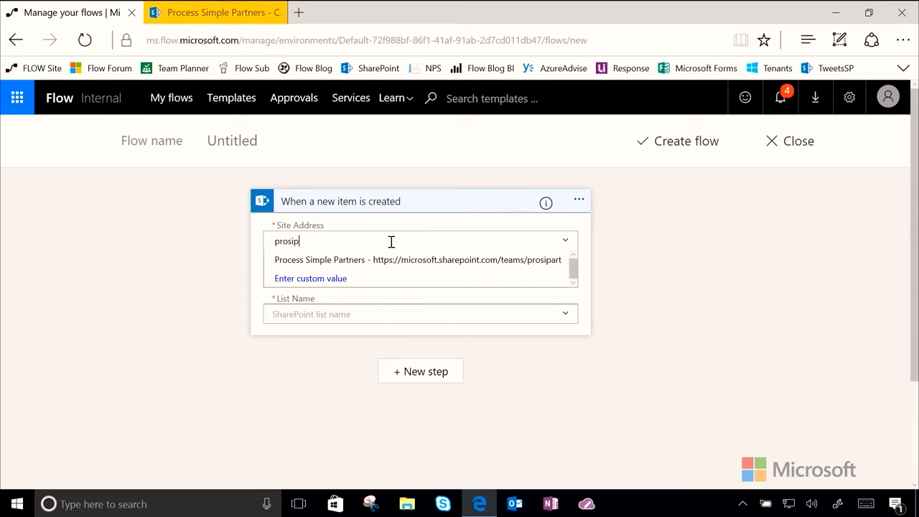
click(418, 259)
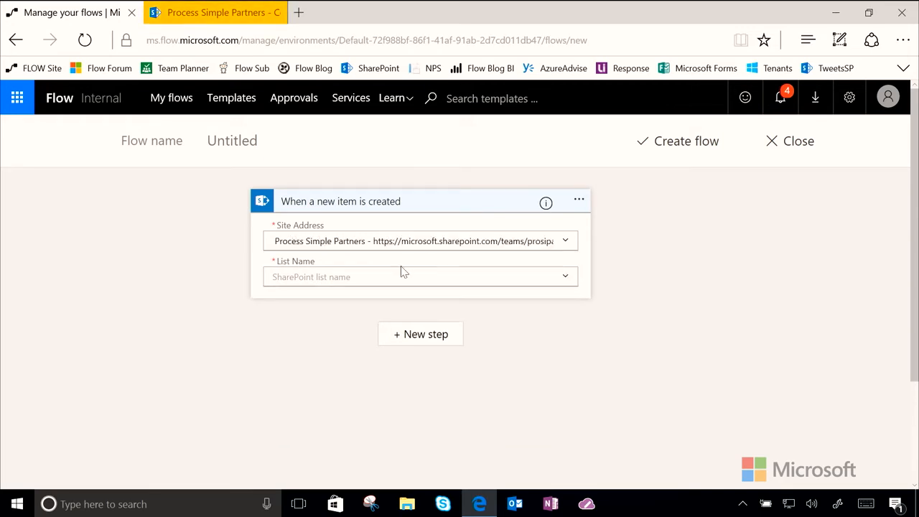
click(420, 276)
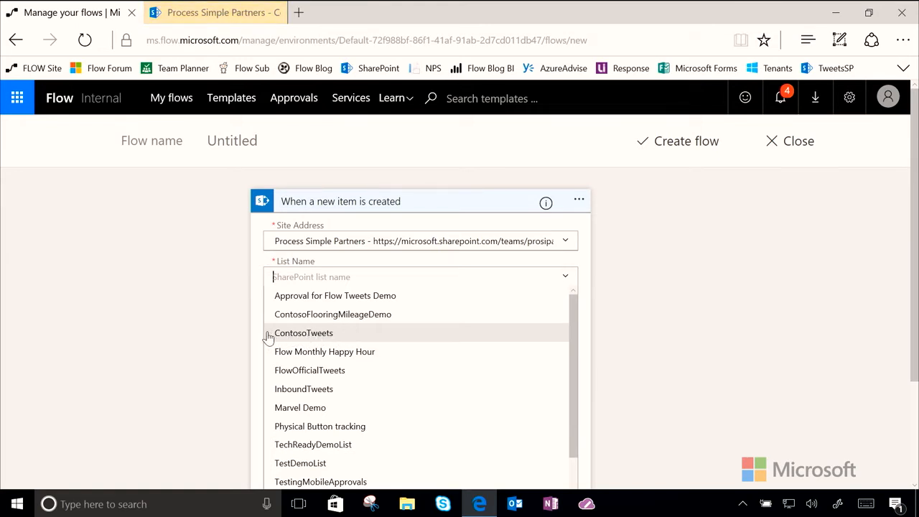
click(305, 334)
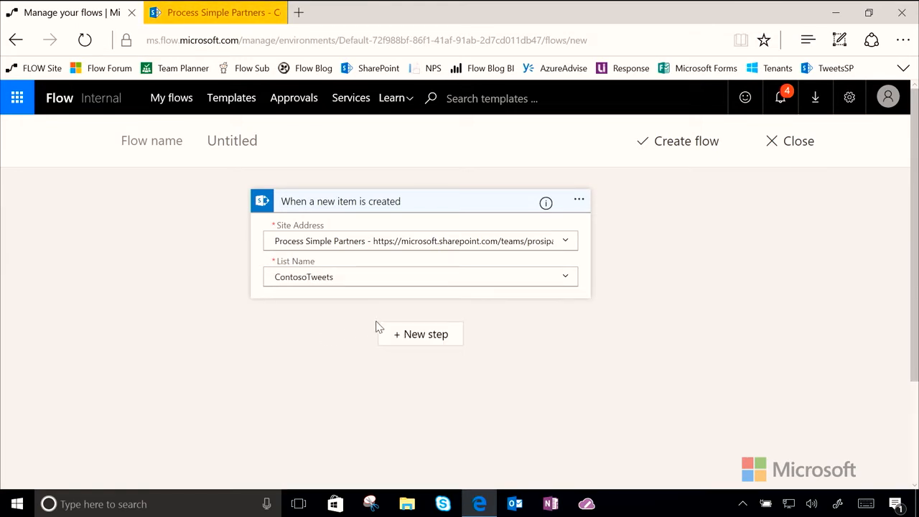
mouse_move(308, 323)
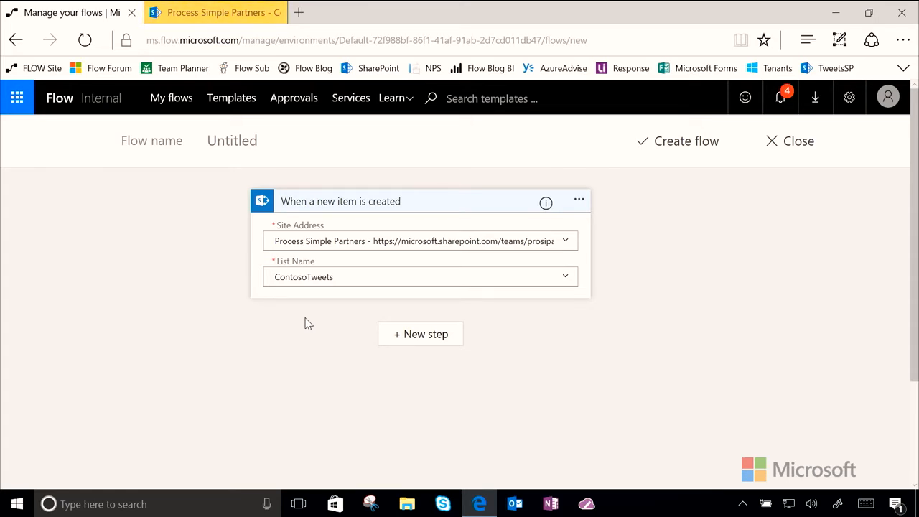
mouse_move(396, 339)
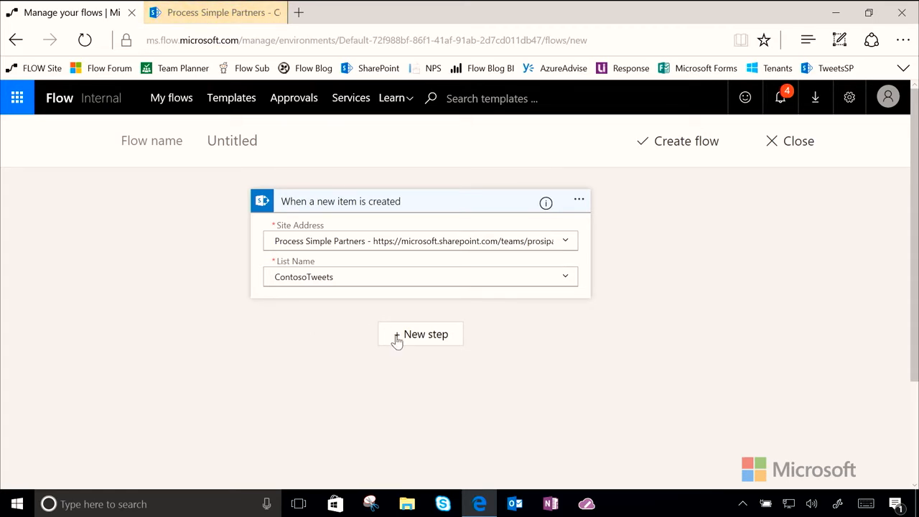
- Add a Schedule 'Delay until' action as the step after the trigger
click(419, 333)
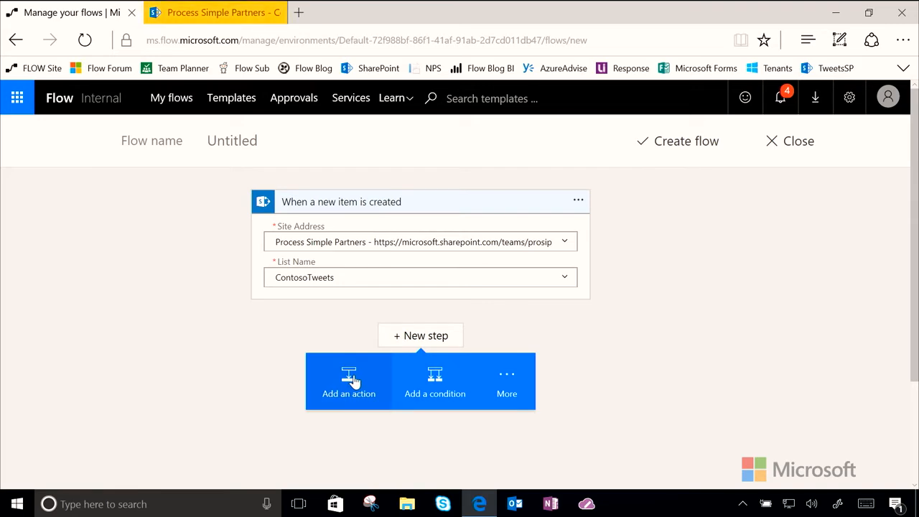
click(347, 380)
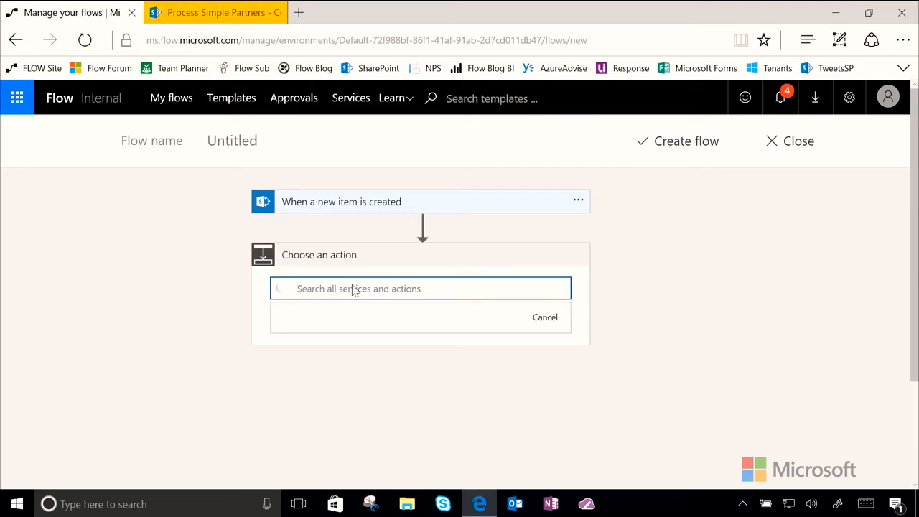
text(dela)
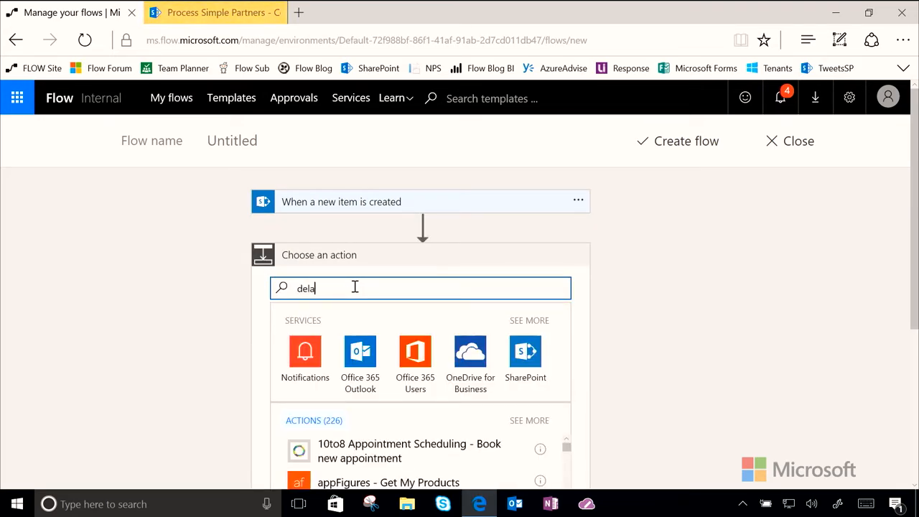
text(y until)
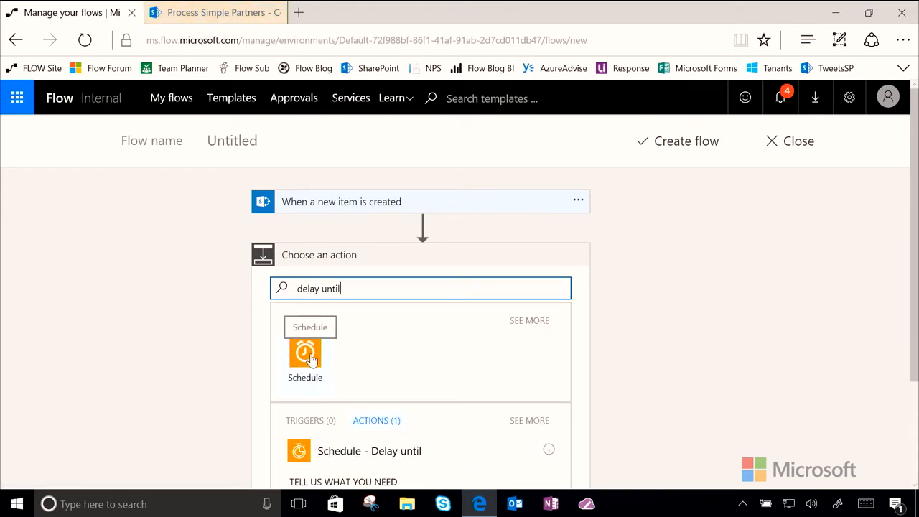
mouse_move(383, 456)
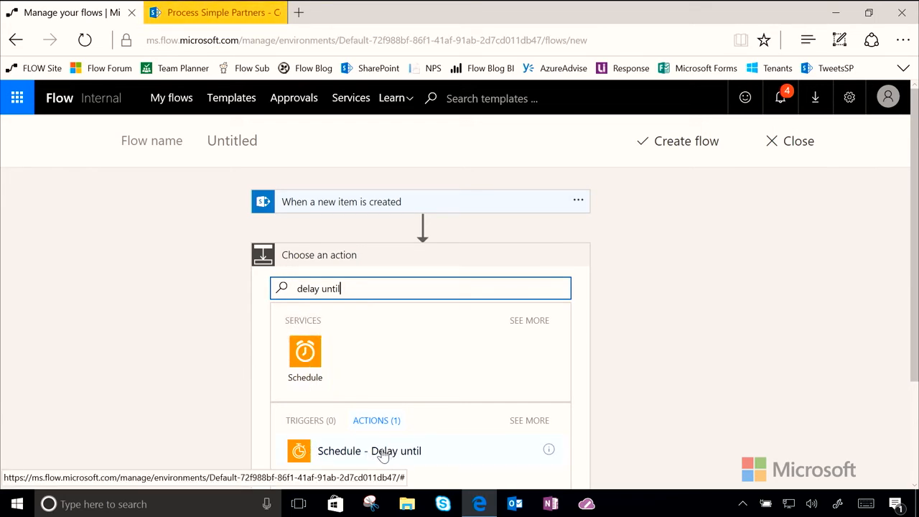
click(370, 451)
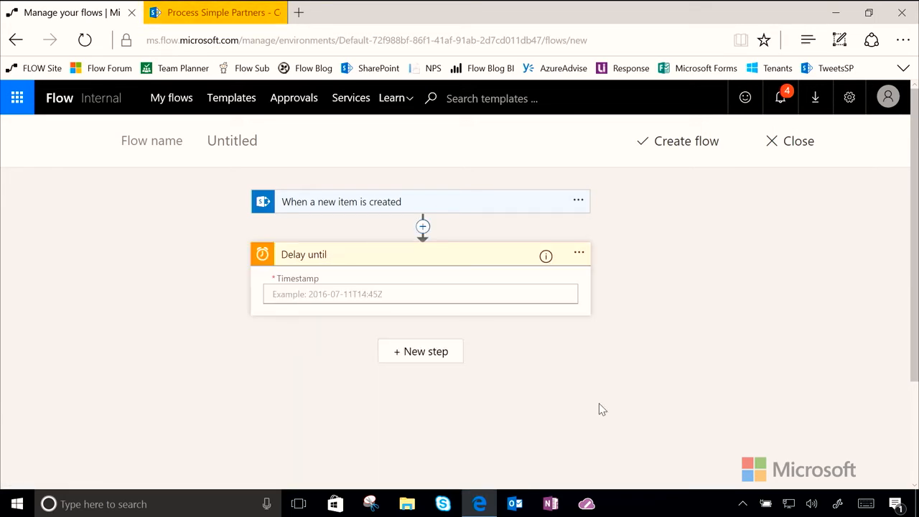
- Set the delay's timestamp to the item's Tweet Date dynamic content
click(421, 293)
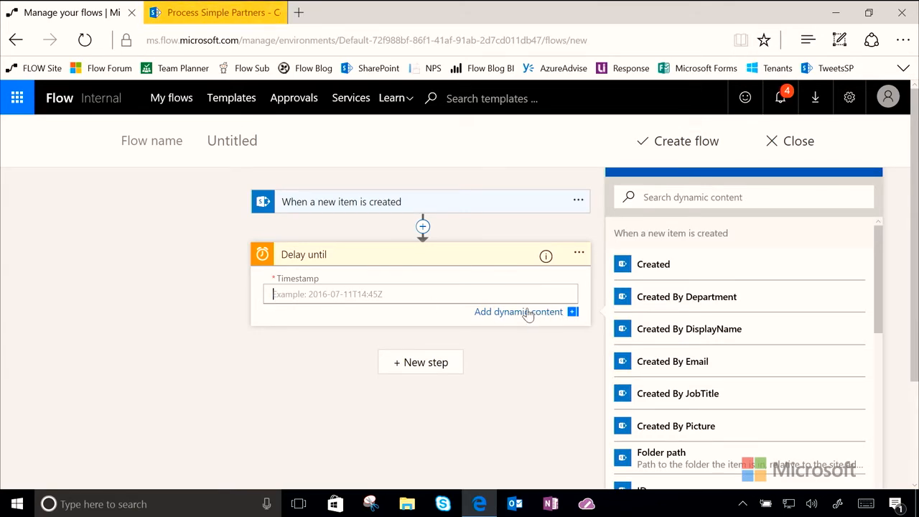
scroll(down, 3)
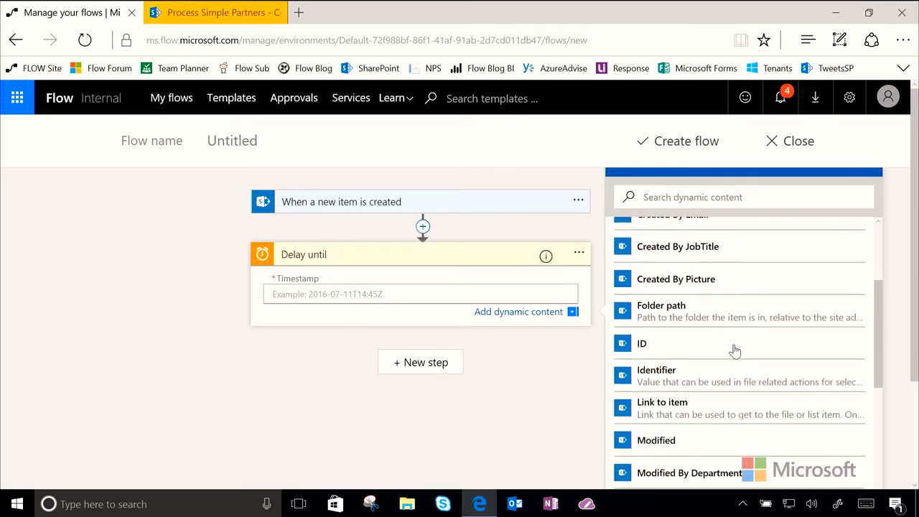
scroll(down, 3)
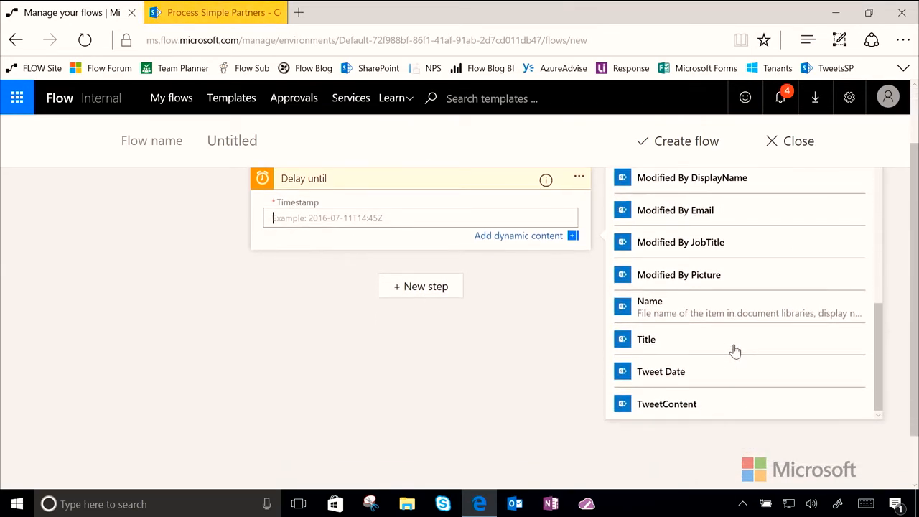
mouse_move(661, 371)
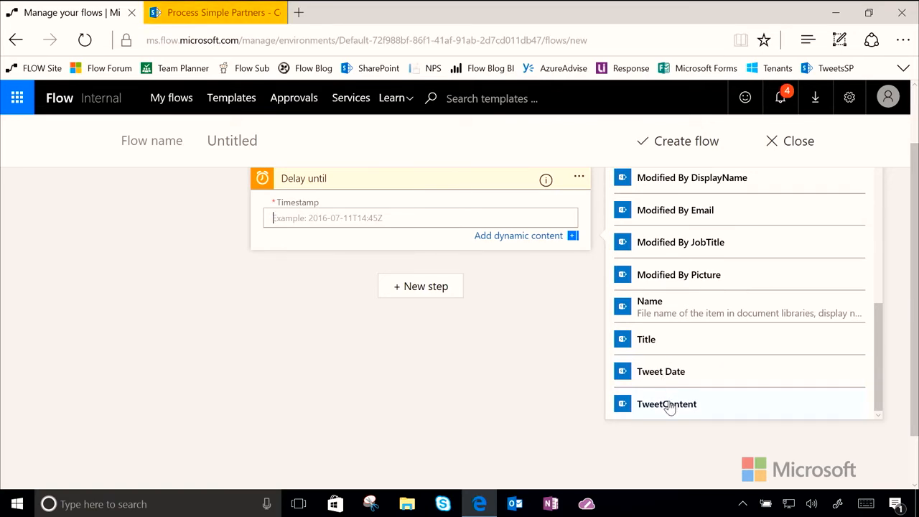
mouse_move(661, 371)
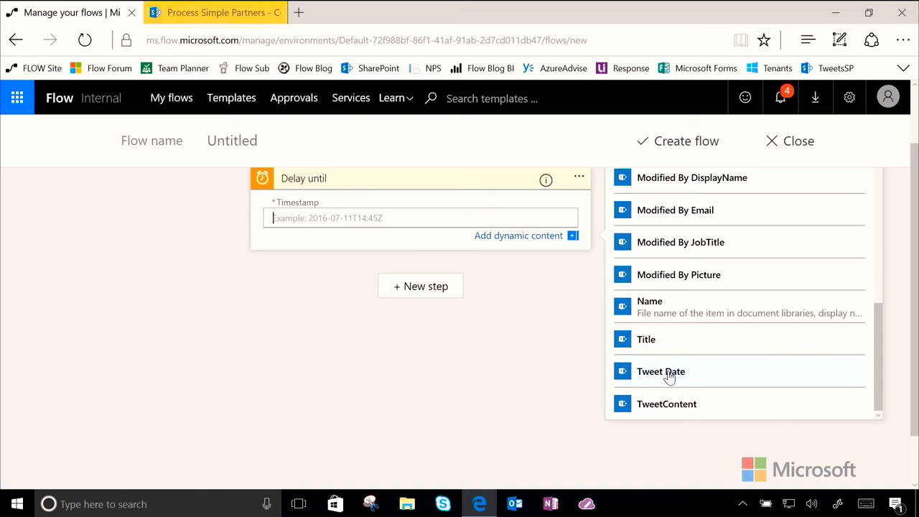
click(661, 371)
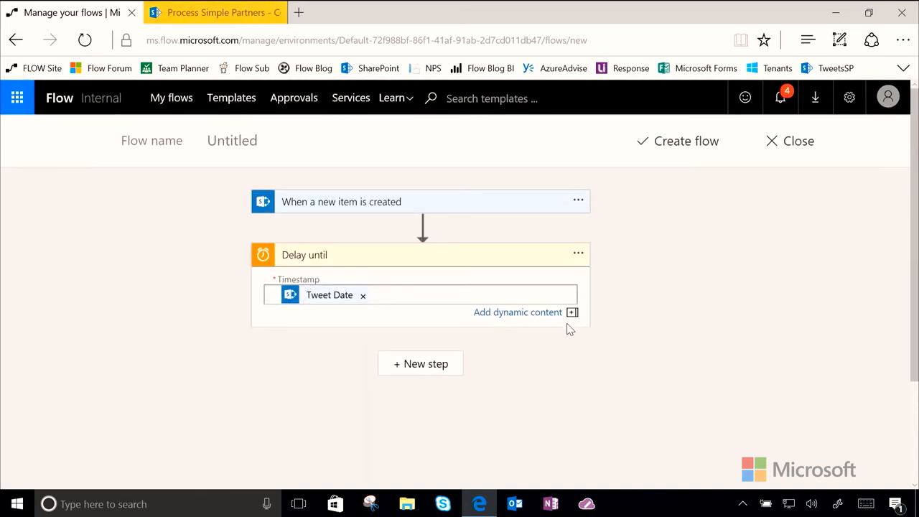
click(395, 256)
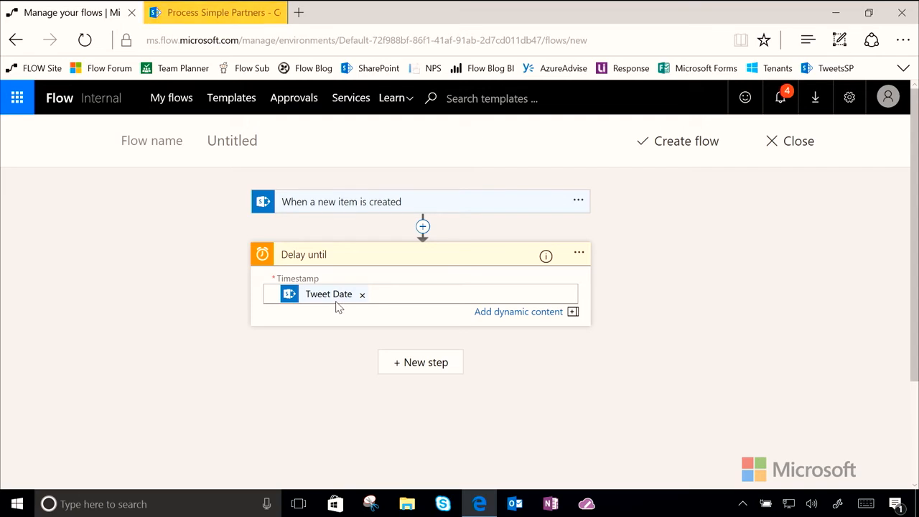
- Add a Twitter 'Post a tweet' action after the delay
click(419, 362)
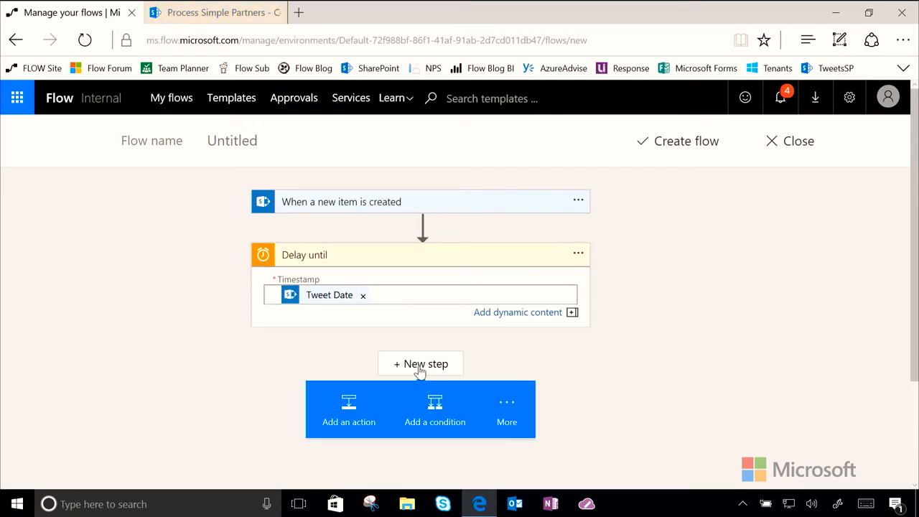
click(348, 410)
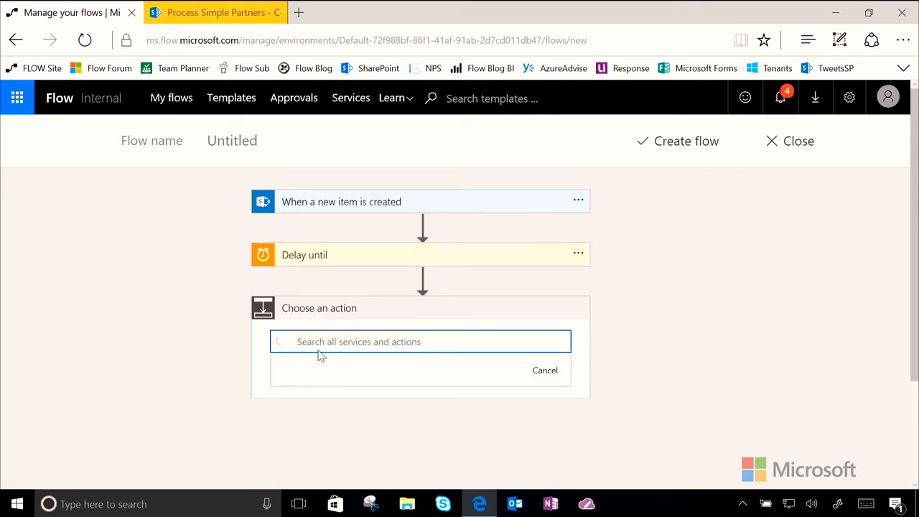
text(twitter)
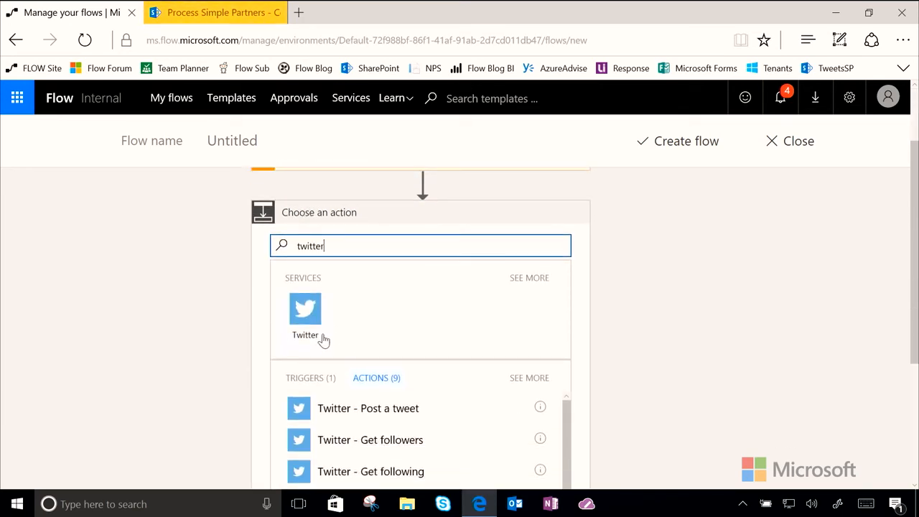
scroll(down, 3)
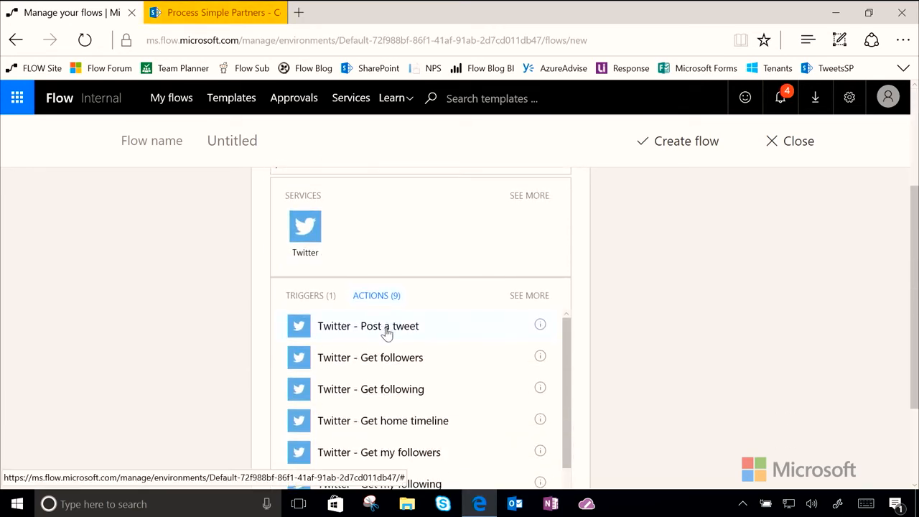
click(368, 324)
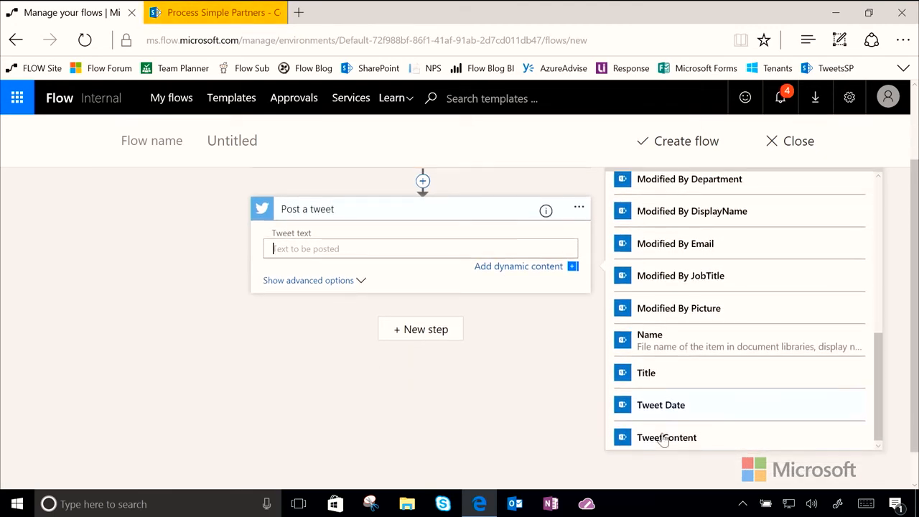
- Use the item's TweetContent as the tweet text and review the step
click(667, 437)
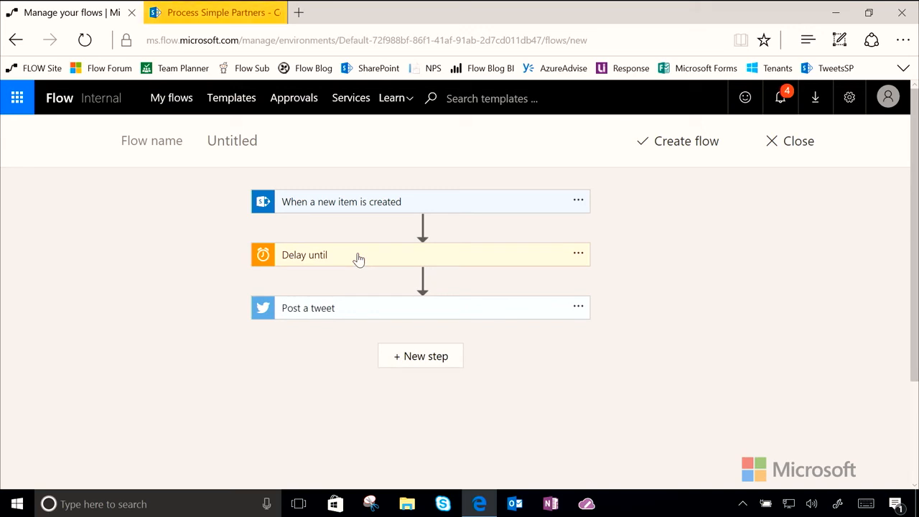
click(307, 307)
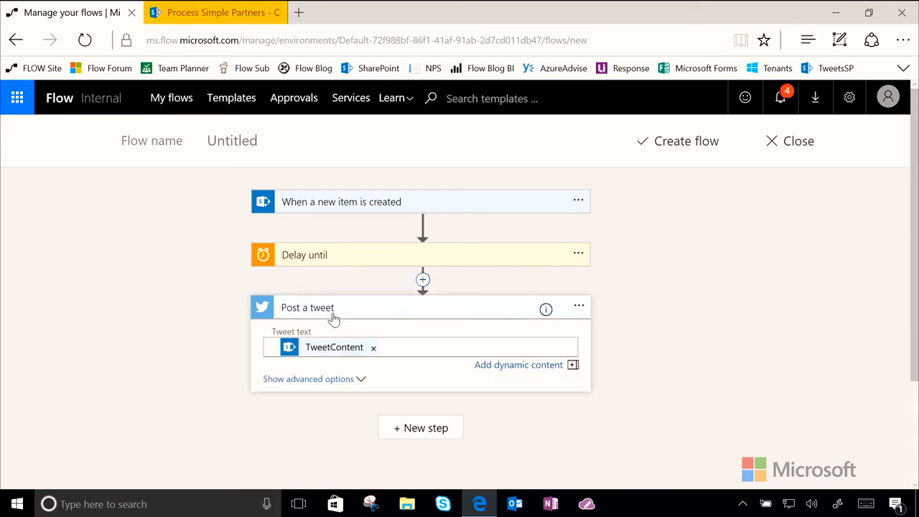
mouse_move(371, 318)
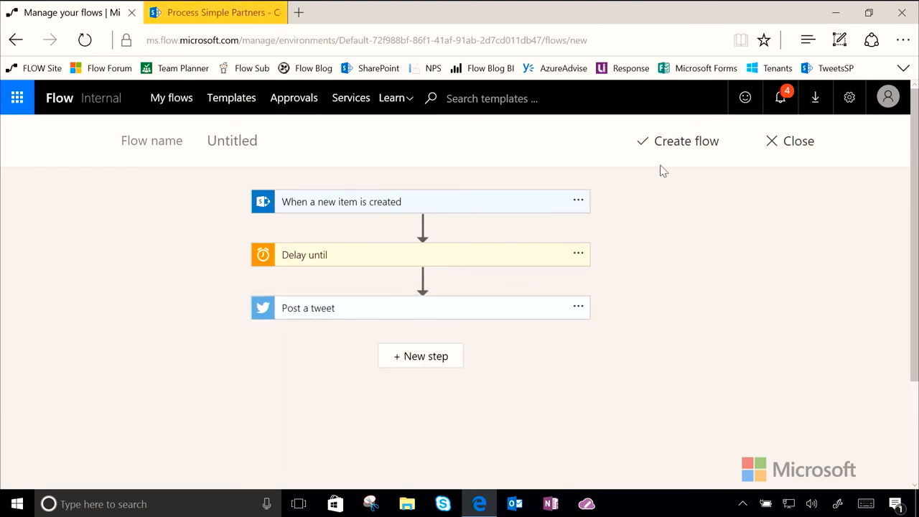
- Create the flow and confirm so it shows as running
click(687, 140)
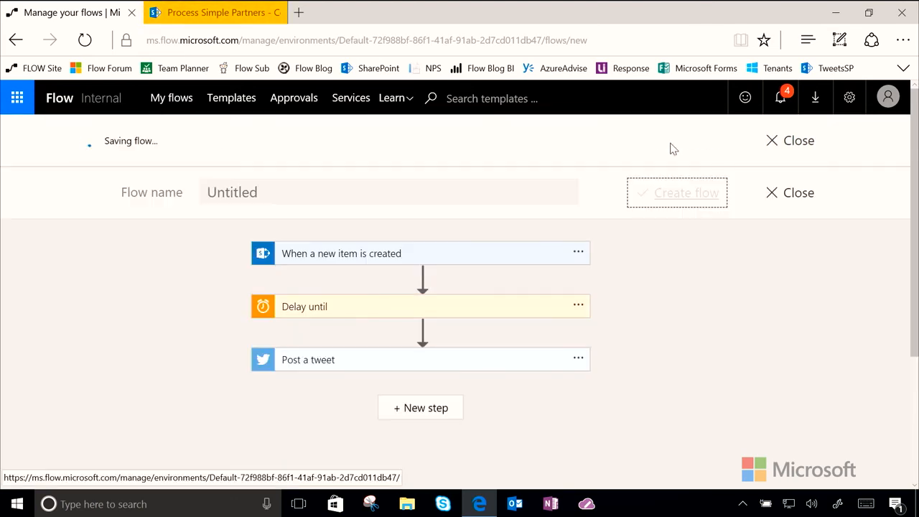
click(677, 192)
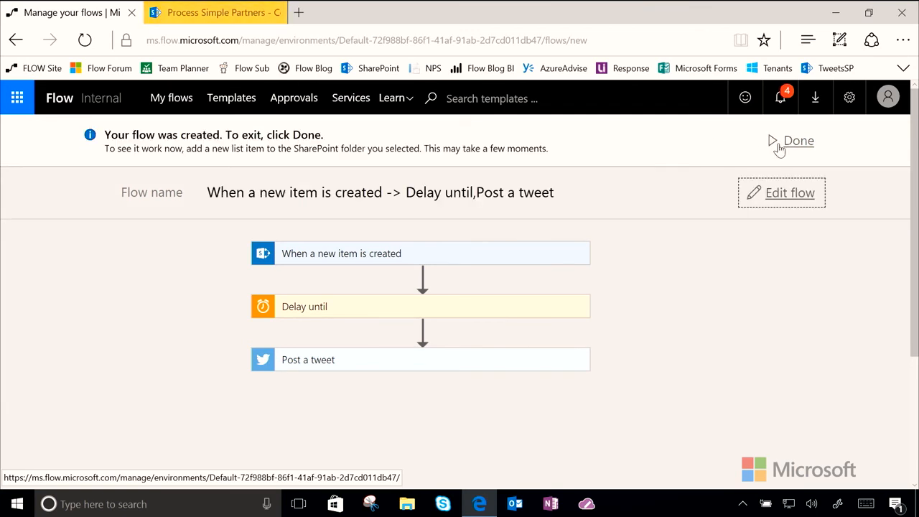
click(799, 140)
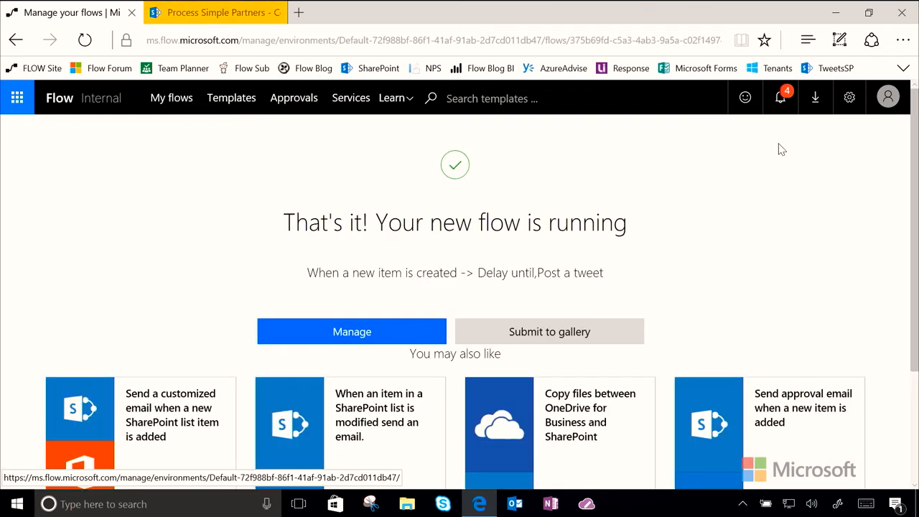